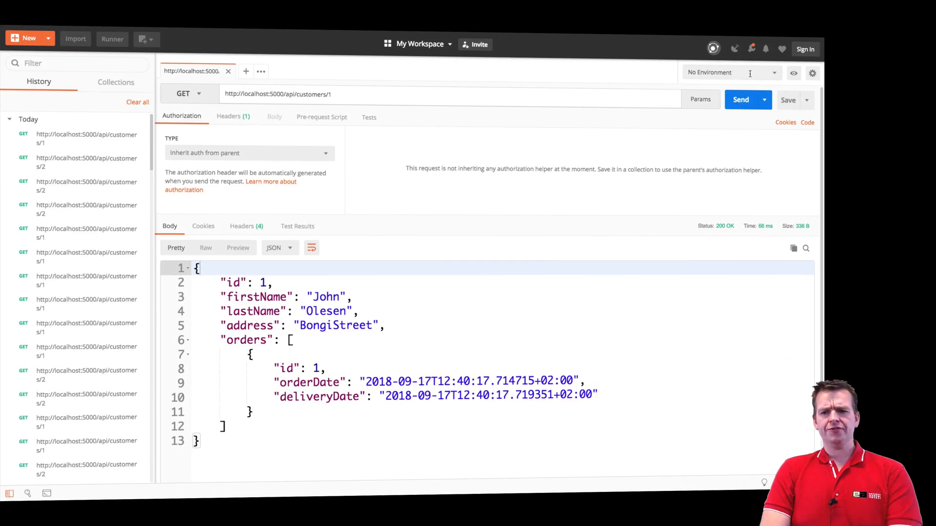
{"action": "left_click", "coordinate": [740, 100]}
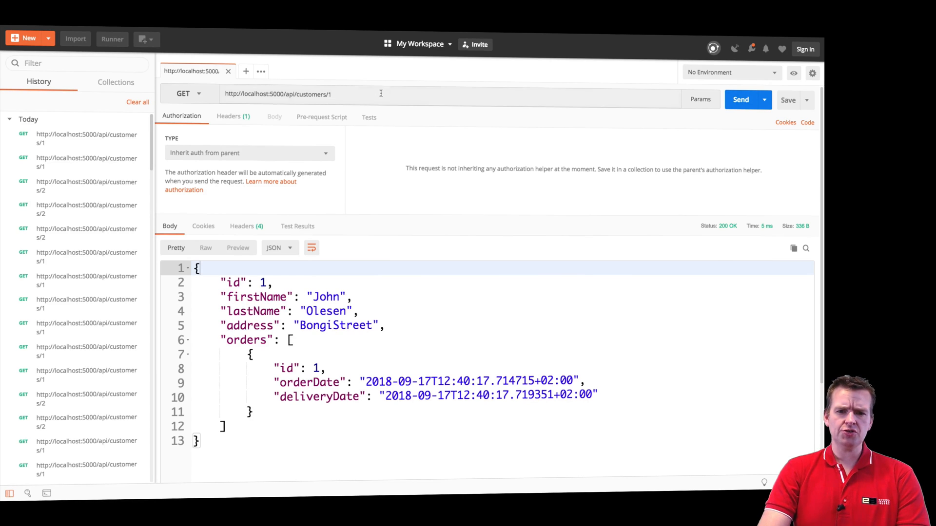
{"action": "left_click", "coordinate": [741, 100]}
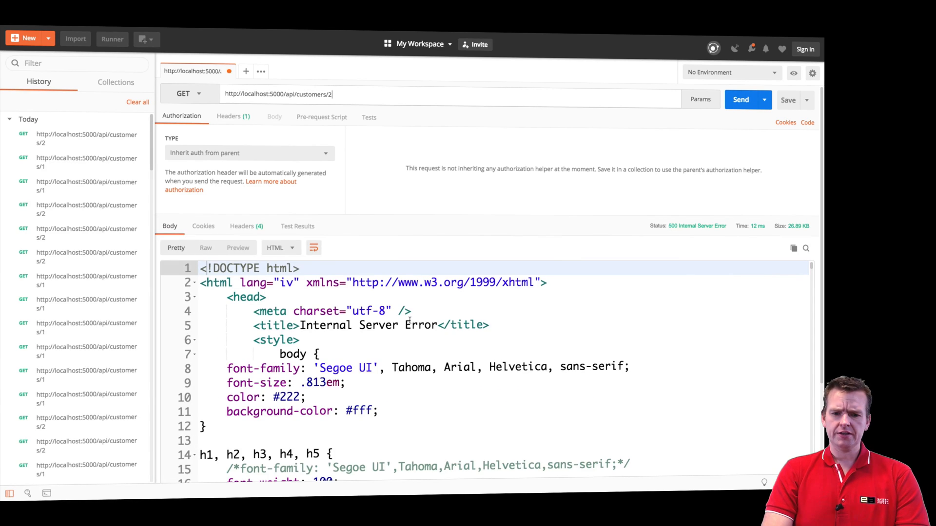
{"action": "scroll", "scroll_direction": "down", "scroll_amount": 3}
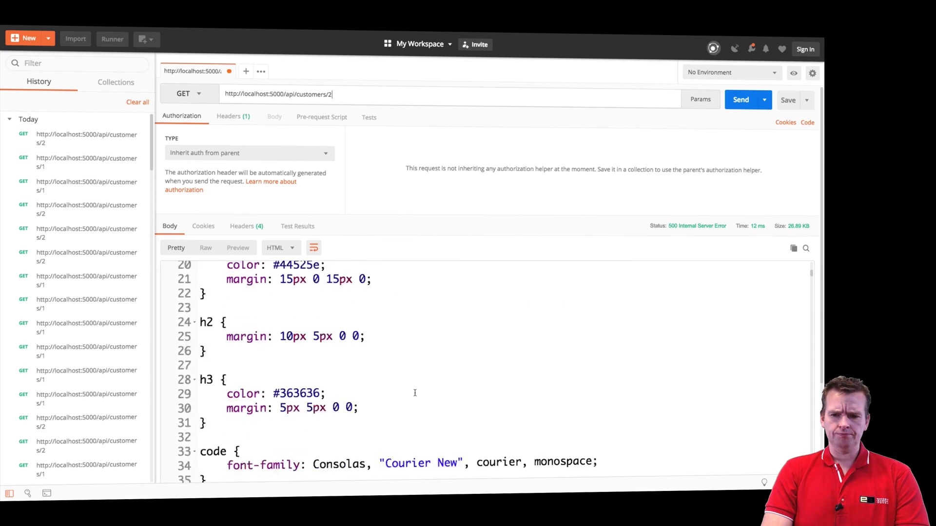
{"action": "scroll", "scroll_direction": "up", "scroll_amount": 3}
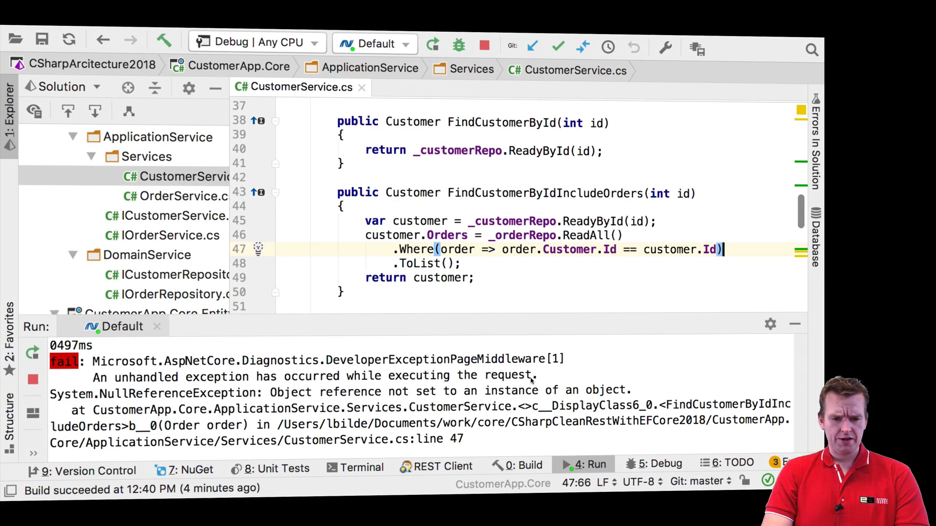
{"action": "scroll", "scroll_direction": "down", "scroll_amount": 3}
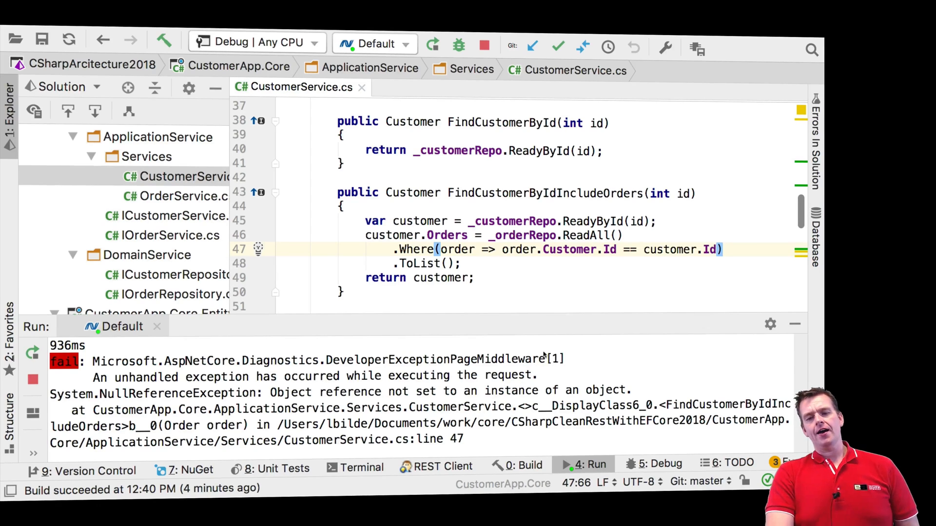
{"action": "mouse_move", "coordinate": [558, 279]}
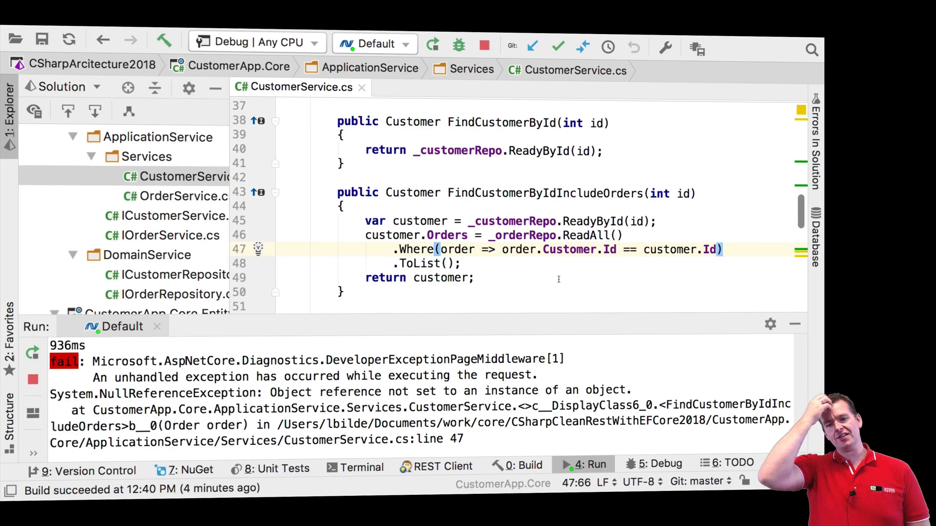
{"action": "mouse_move", "coordinate": [506, 343]}
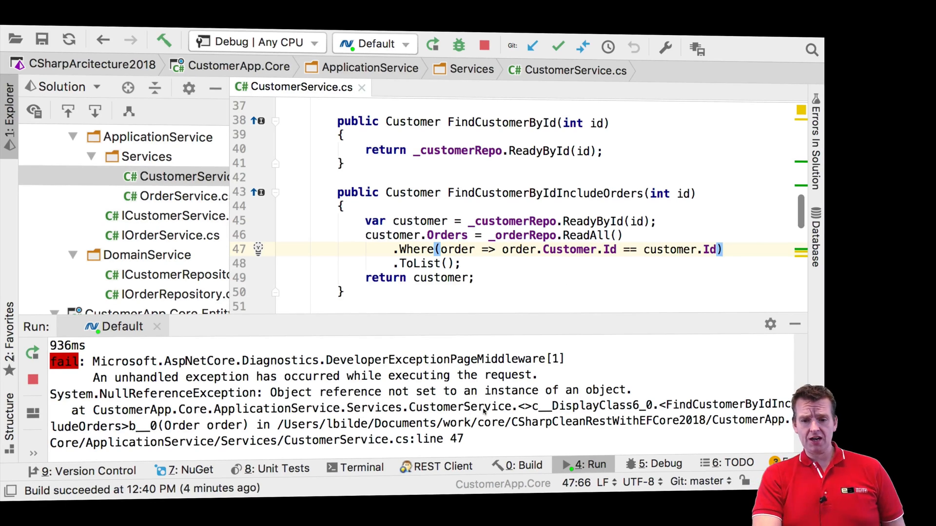
{"action": "scroll", "scroll_direction": "down", "scroll_amount": 3}
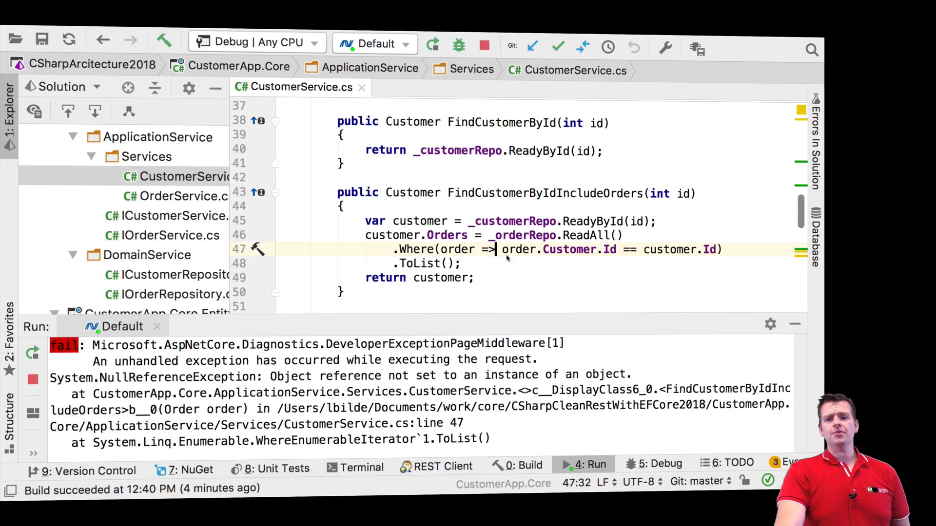
{"action": "double_click", "coordinate": [568, 249]}
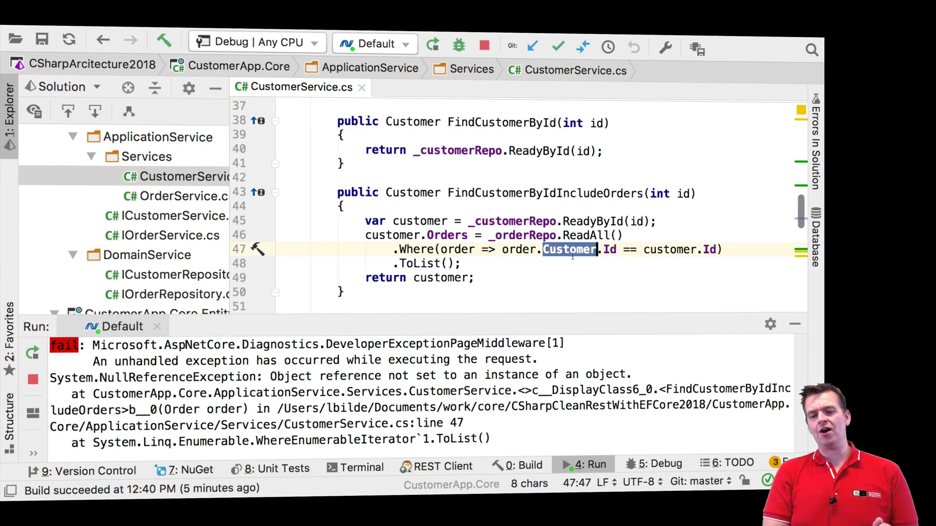
{"action": "left_click", "coordinate": [504, 248]}
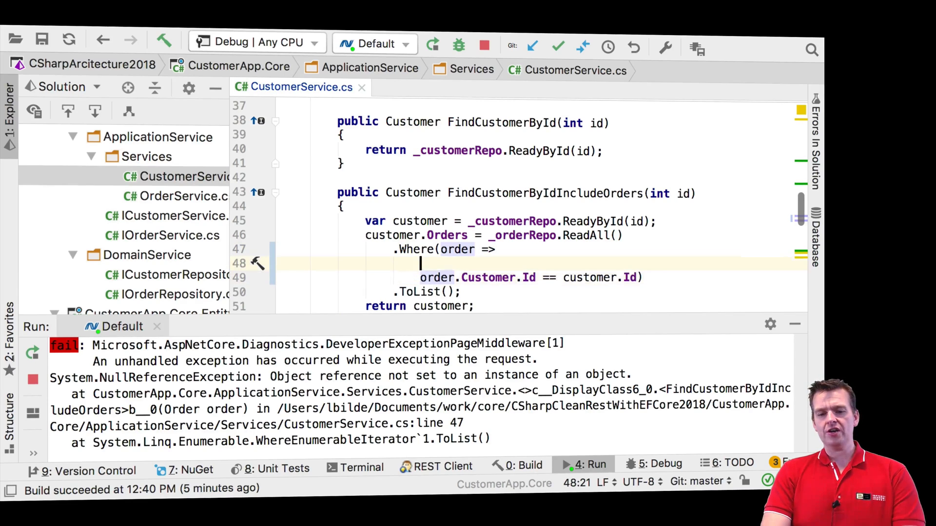
Step: Begin the guard line 'order.Customer !=' above the order.Customer.Id comparison in the Where lambda
{"action": "type", "text": "Or"}
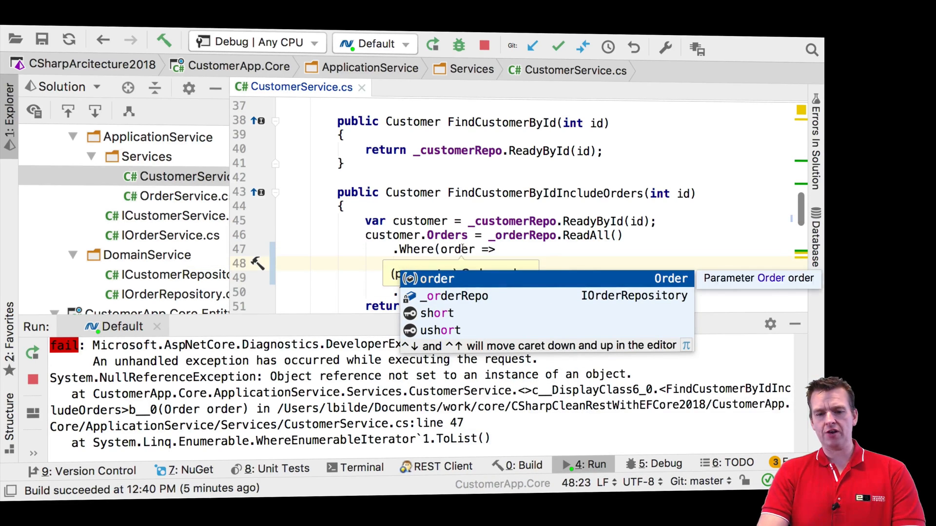
{"action": "type", "text": "order."}
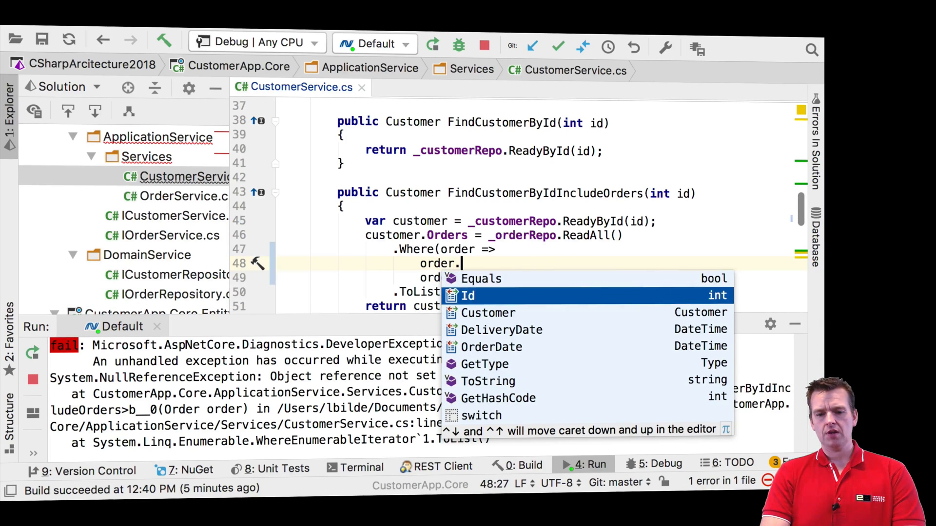
{"action": "type", "text": "Customer !="}
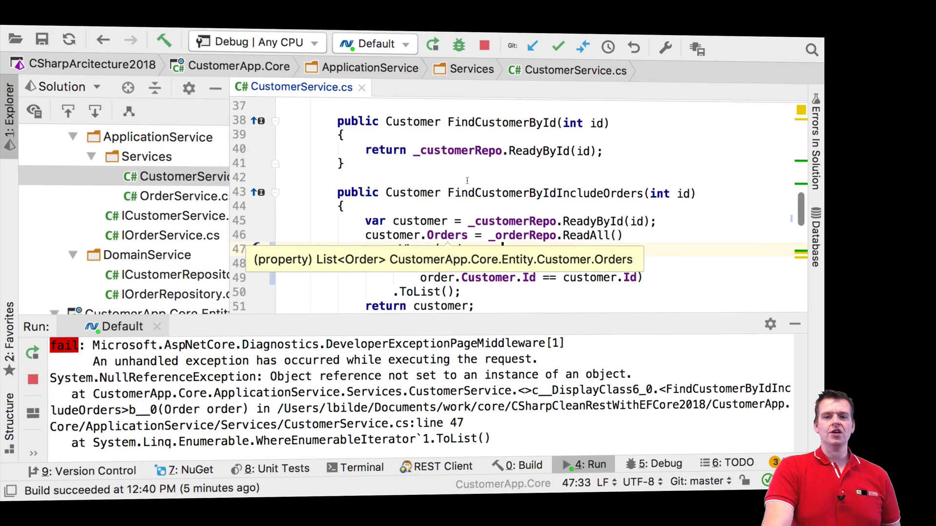
{"action": "mouse_move", "coordinate": [432, 45]}
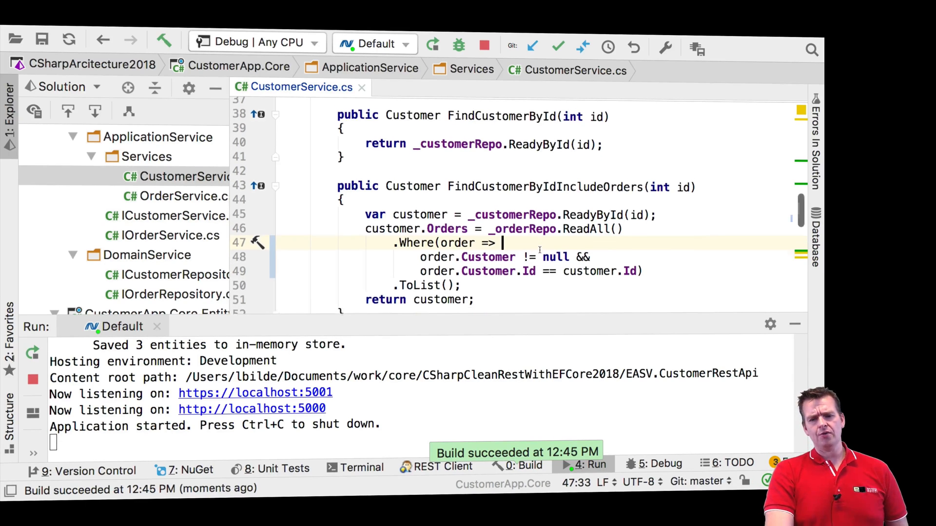
{"action": "scroll", "scroll_direction": "down", "scroll_amount": 3}
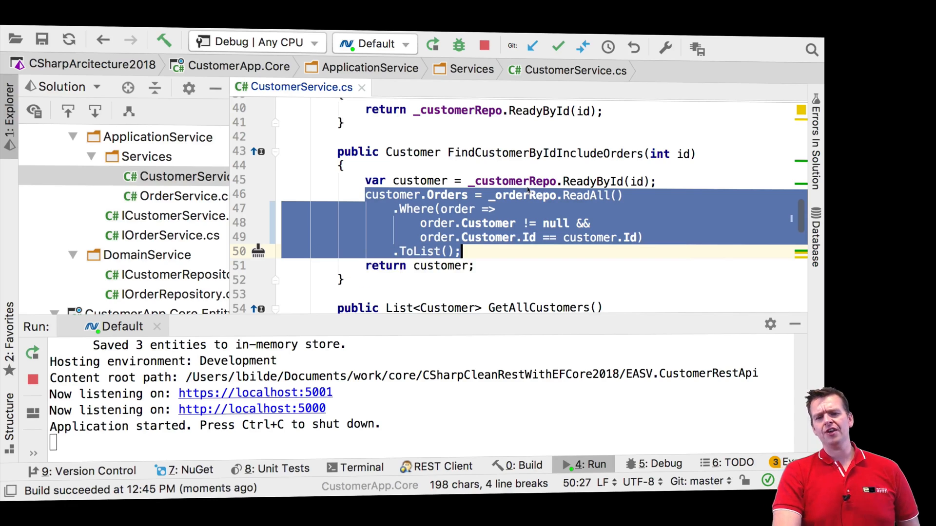
{"action": "mouse_move", "coordinate": [502, 206]}
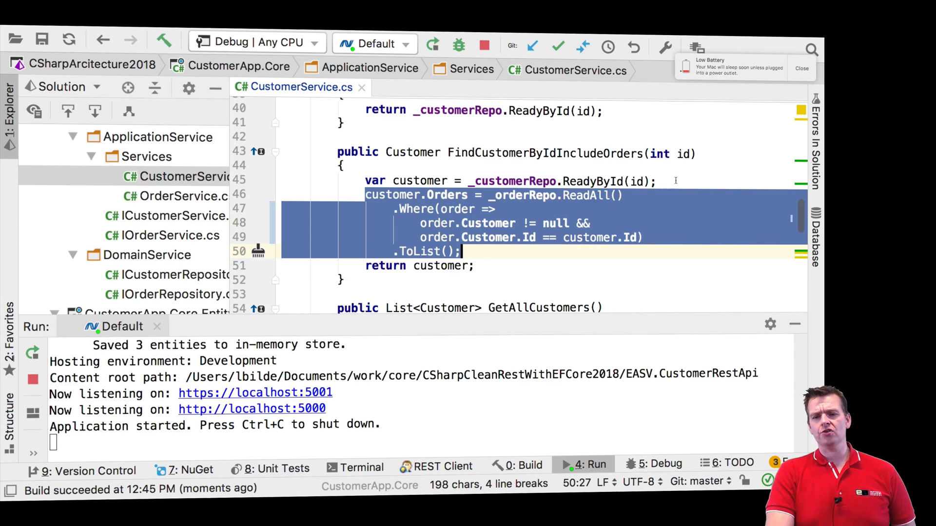
{"action": "left_click", "coordinate": [343, 166]}
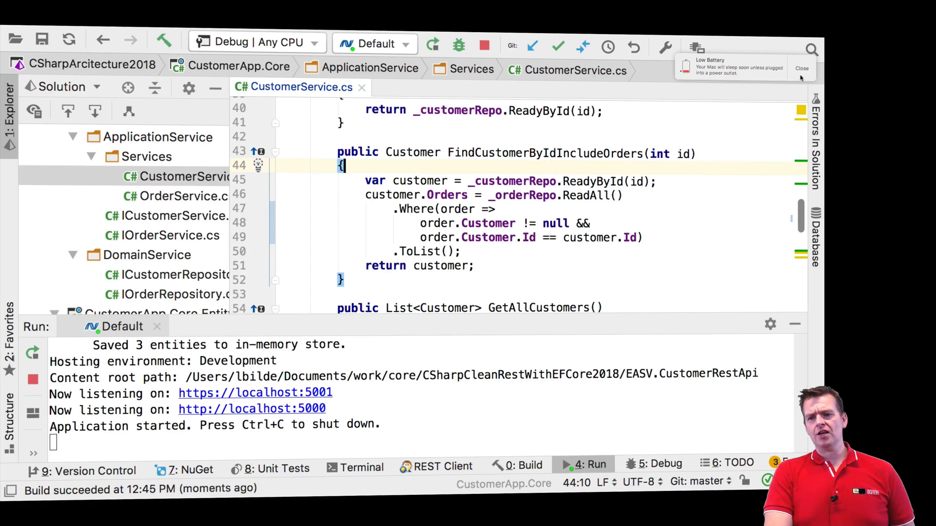
{"action": "left_click", "coordinate": [802, 67]}
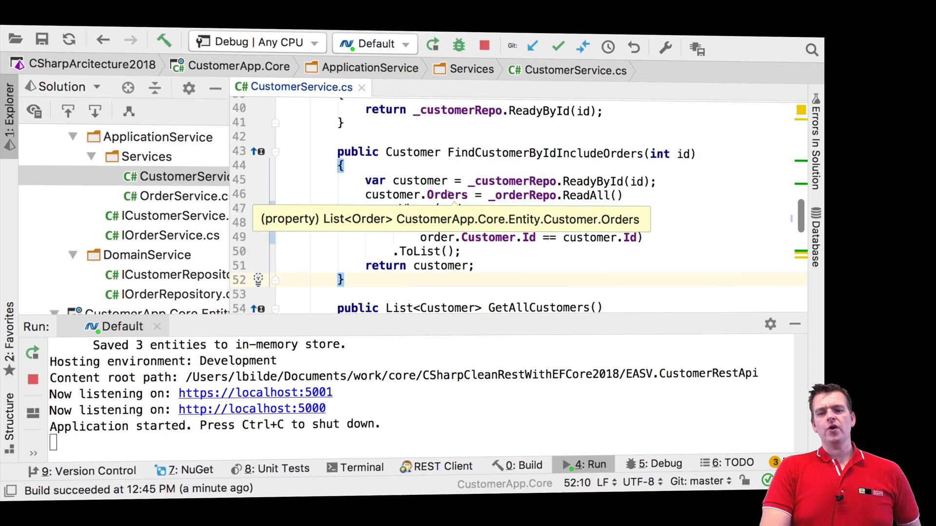
{"action": "mouse_move", "coordinate": [588, 195]}
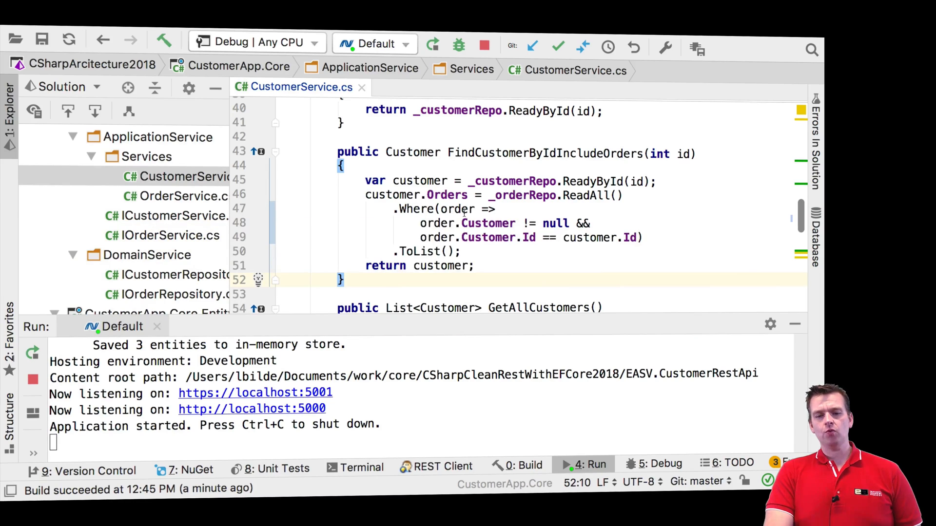
{"action": "mouse_move", "coordinate": [419, 182]}
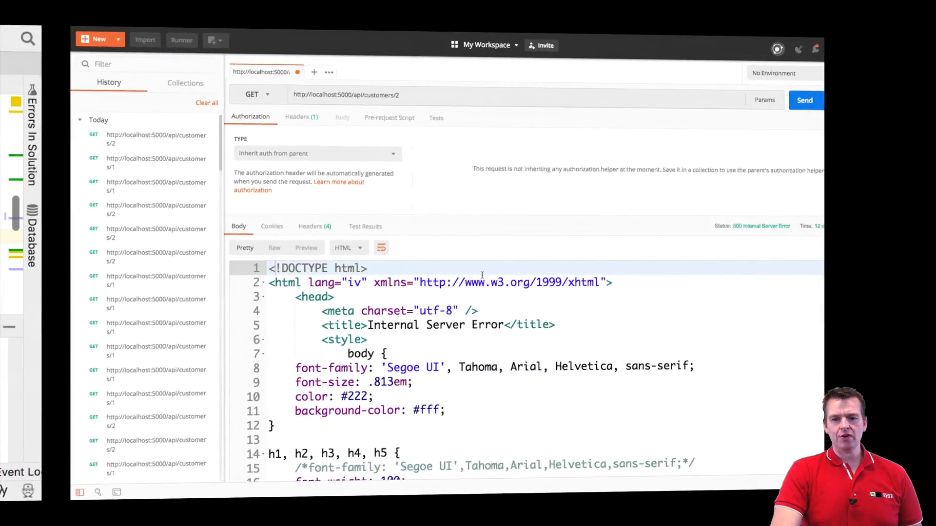
Step: Resend customers/2 for 200 OK with empty orders, then fetch customers/1 again
{"action": "left_click", "coordinate": [805, 100]}
{"action": "type", "text": "1"}
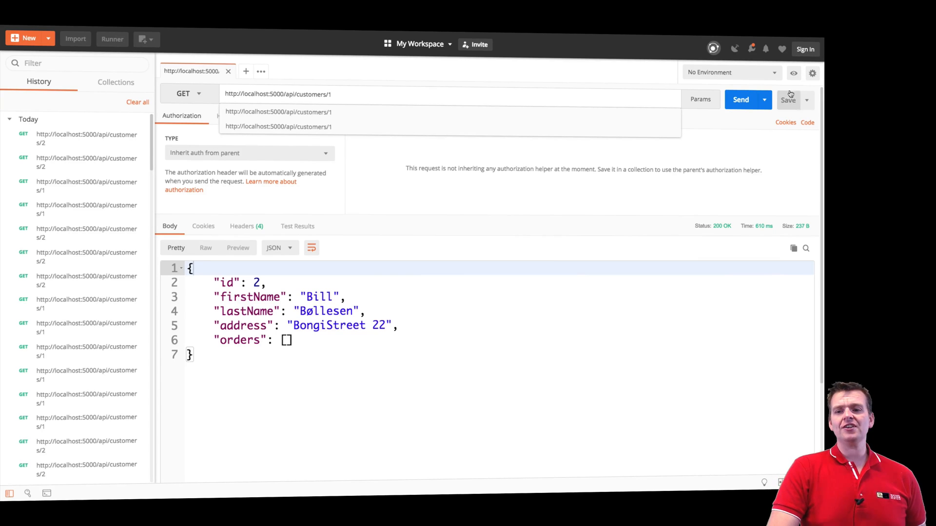
{"action": "left_click", "coordinate": [741, 100]}
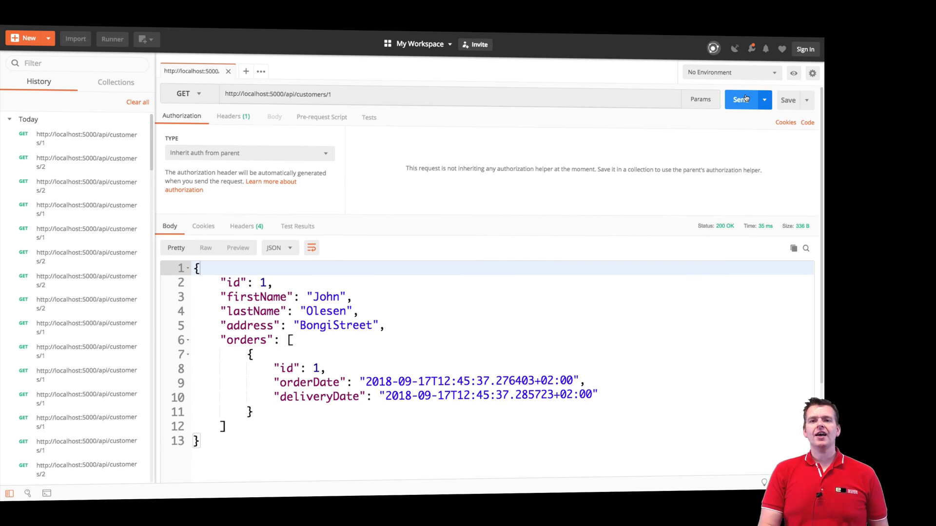